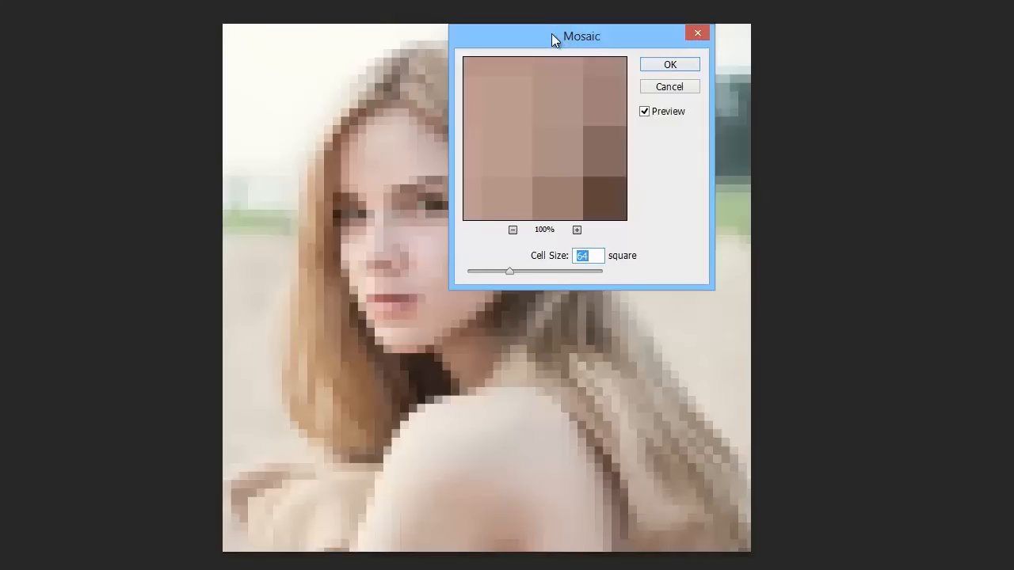
Cancel the Mosaic filter preview so the portrait stays unpixelated
{"action": "left_click", "coordinate": [669, 64]}
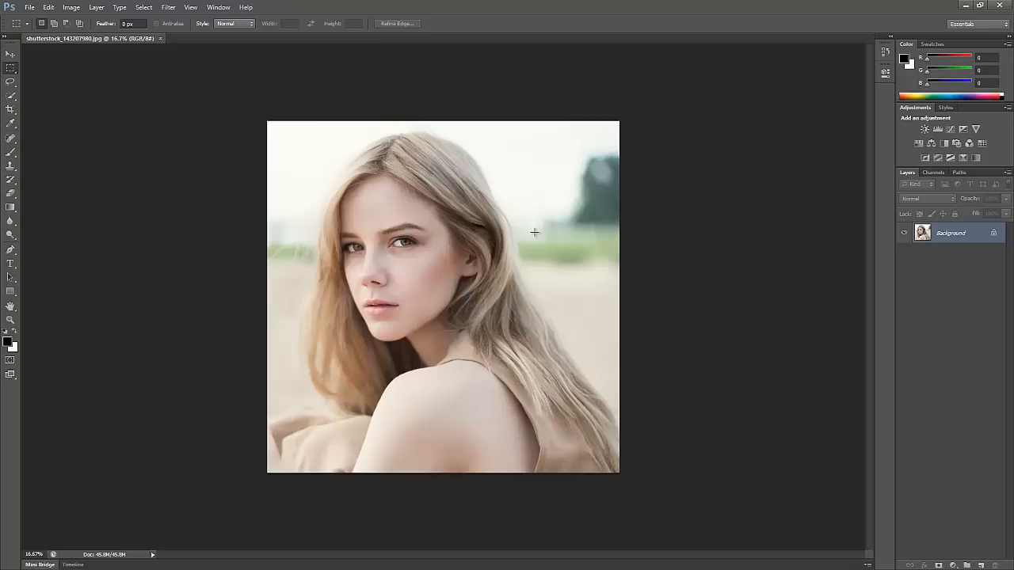
{"action": "mouse_move", "coordinate": [525, 222]}
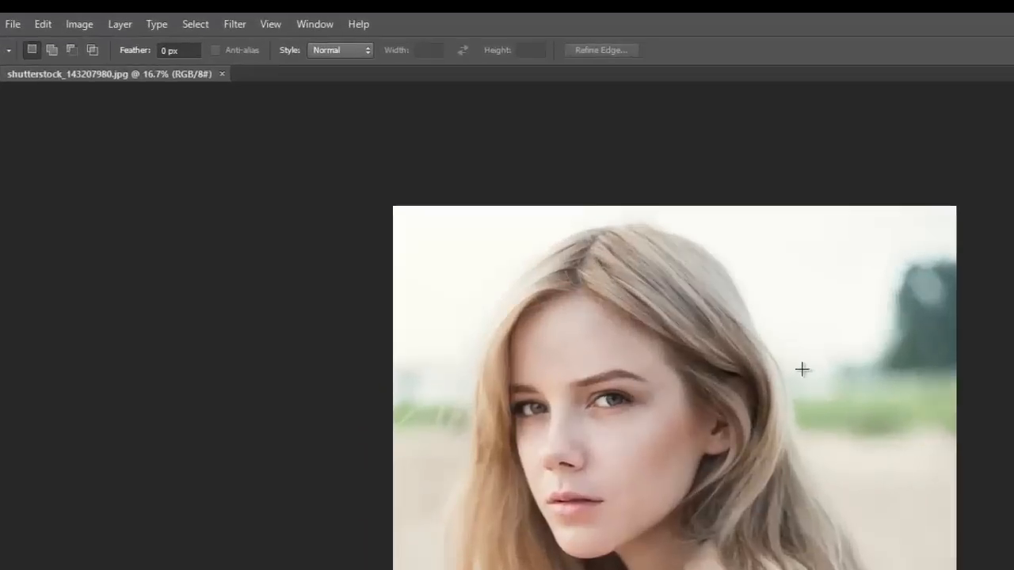
Check the image's pixel dimensions, then convert the duplicated Layer 1 into a smart object
{"action": "left_click", "coordinate": [78, 24]}
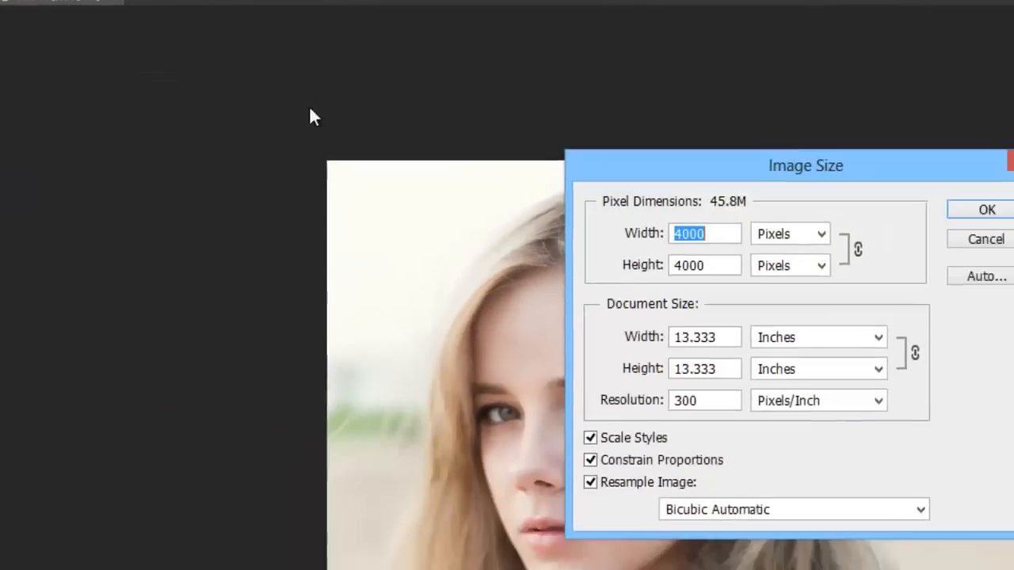
{"action": "left_click", "coordinate": [987, 209]}
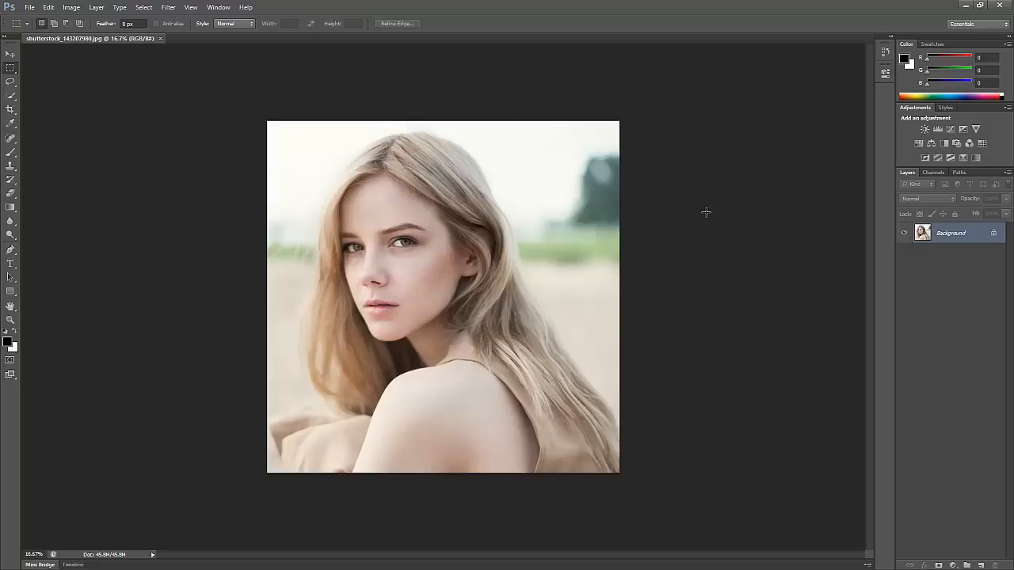
{"action": "mouse_move", "coordinate": [705, 214]}
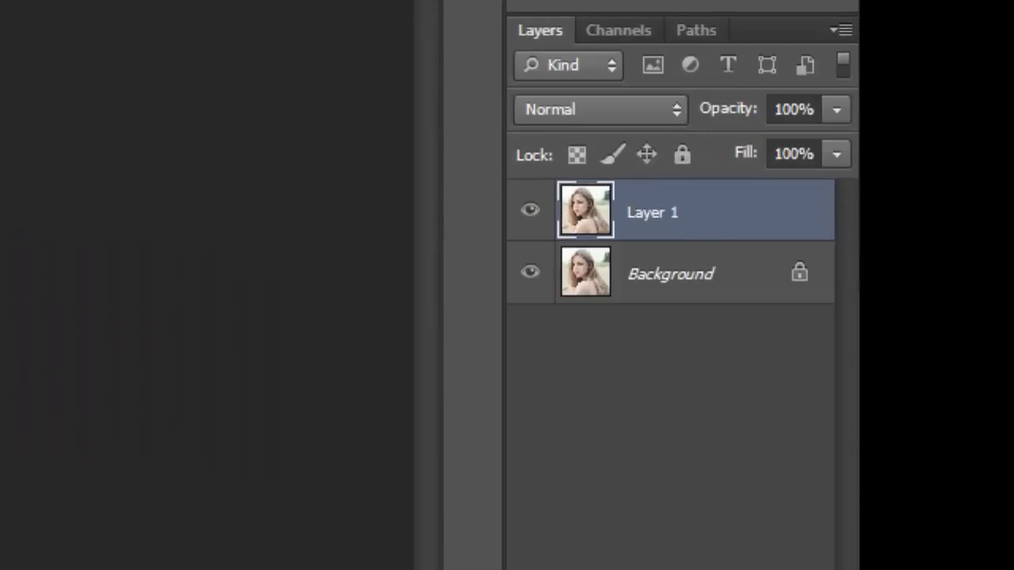
{"action": "mouse_move", "coordinate": [651, 207]}
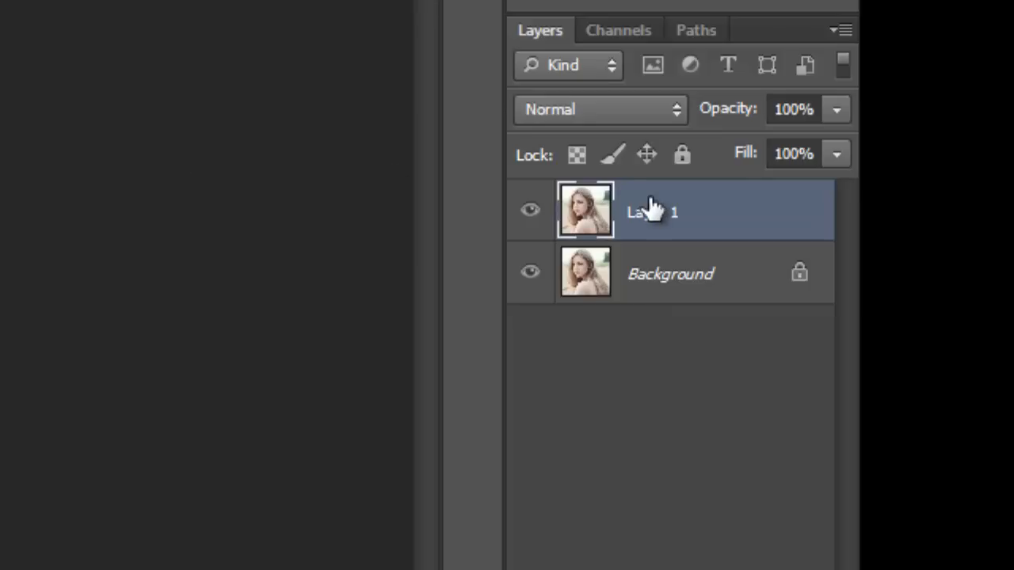
{"action": "right_click", "coordinate": [651, 211]}
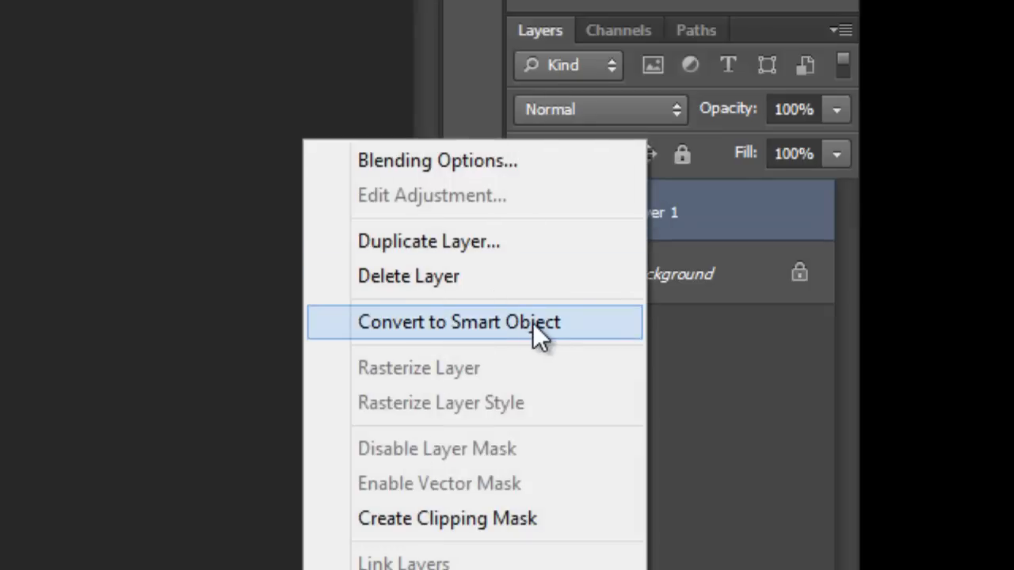
{"action": "left_click", "coordinate": [459, 322]}
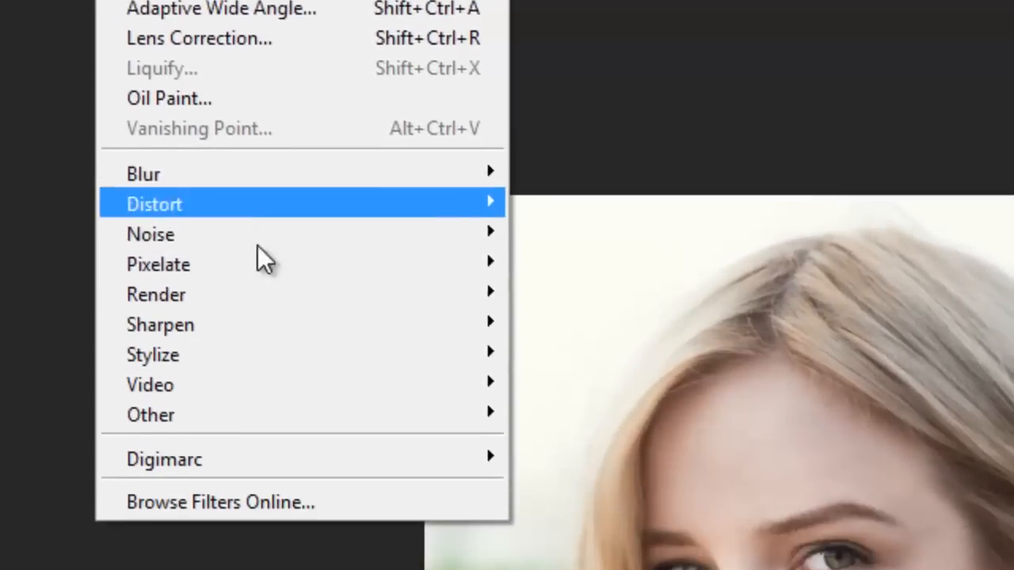
Apply the Pixelate > Mosaic filter to the portrait with a cell size of 64
{"action": "left_click", "coordinate": [158, 265]}
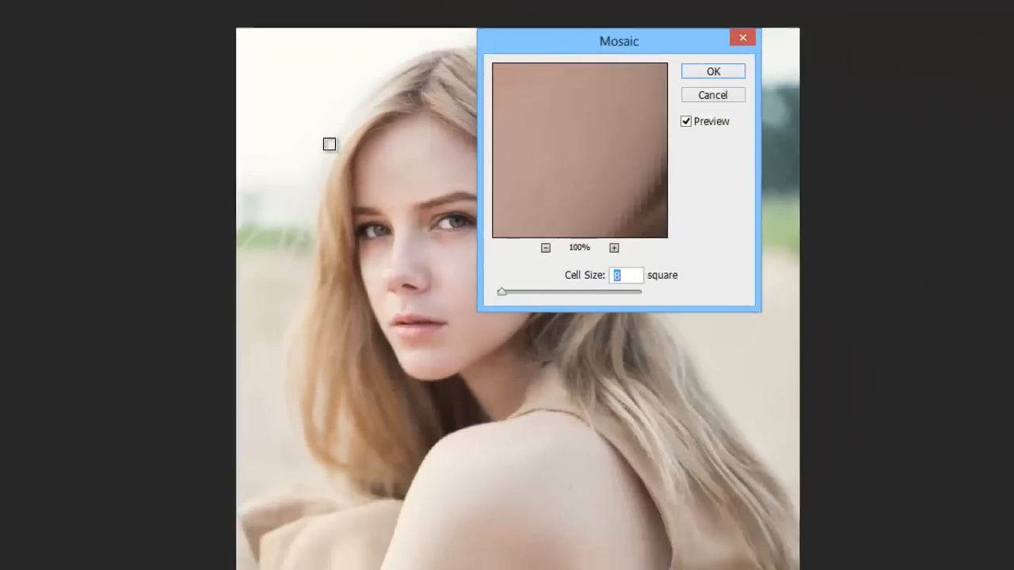
{"action": "left_click_drag", "start_coordinate": [501, 292], "coordinate": [498, 272]}
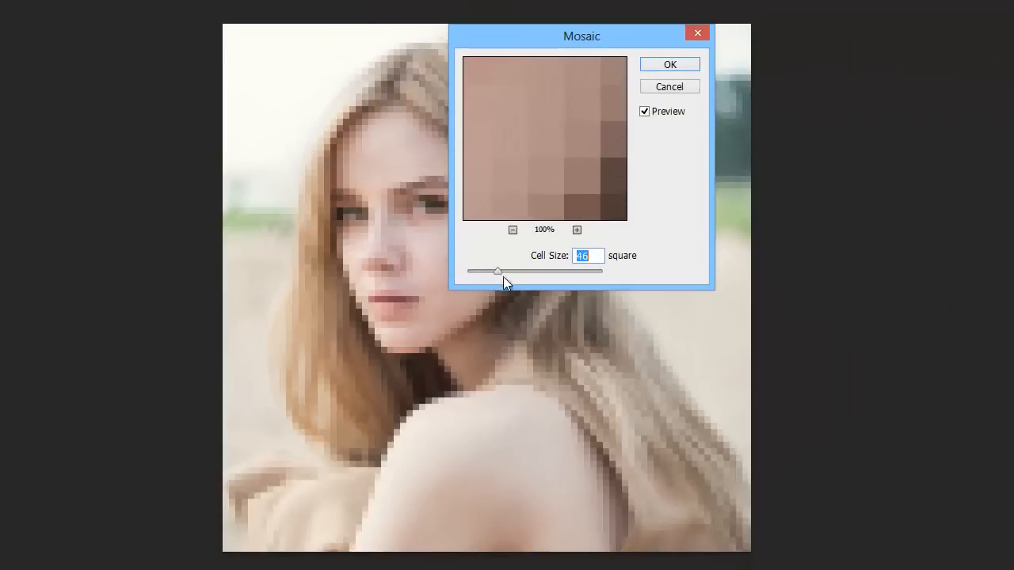
{"action": "left_click_drag", "start_coordinate": [498, 271], "coordinate": [511, 271]}
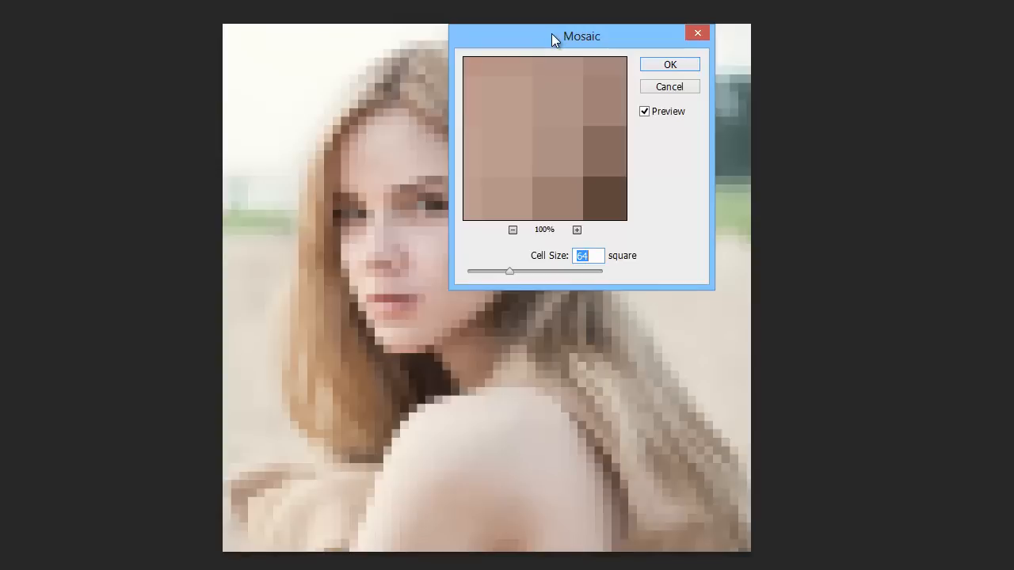
{"action": "left_click", "coordinate": [668, 86]}
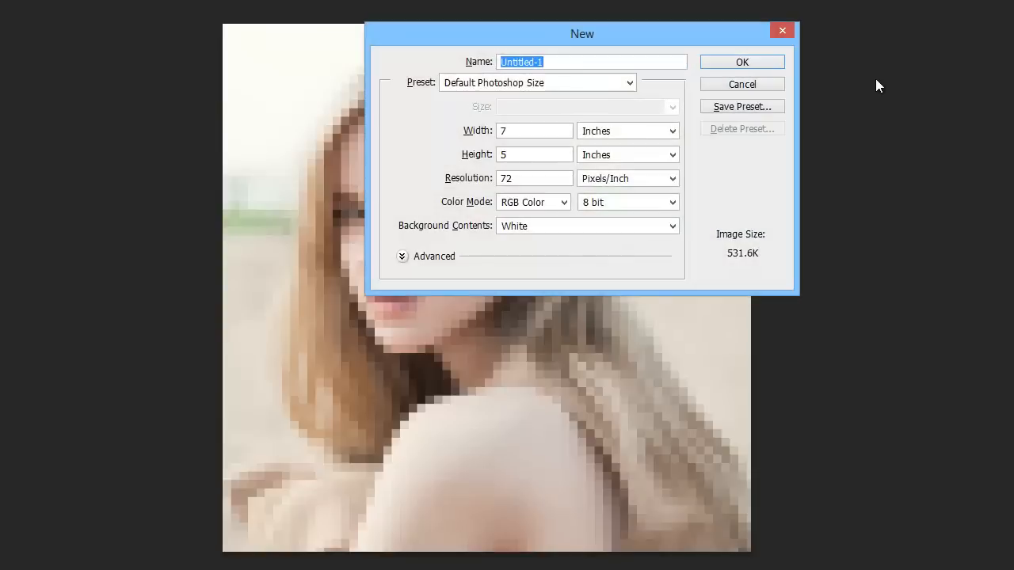
{"action": "mouse_move", "coordinate": [671, 112]}
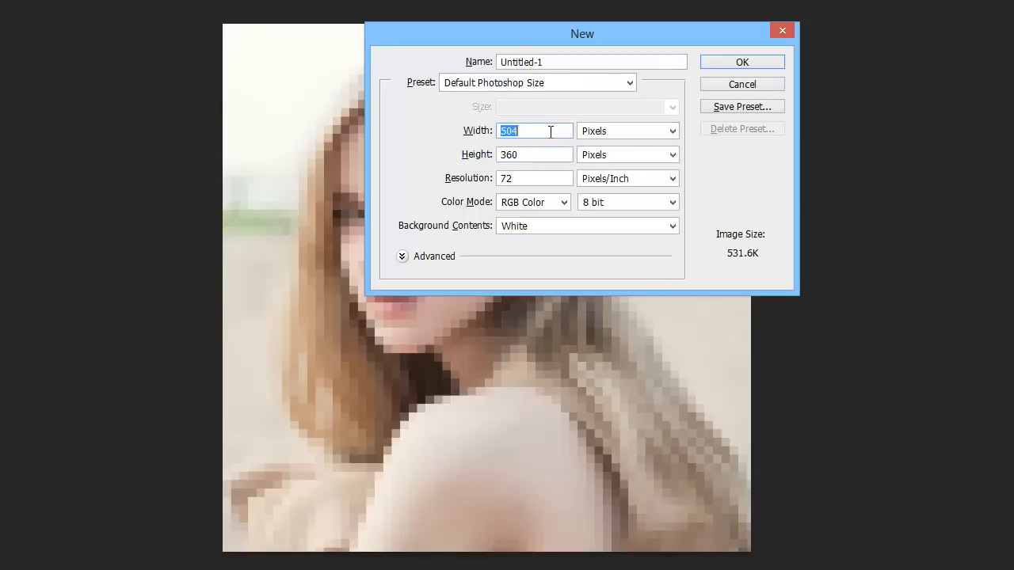
Create a 64 × 64 pixel document and fill it with 50% gray
{"action": "type", "text": "64"}
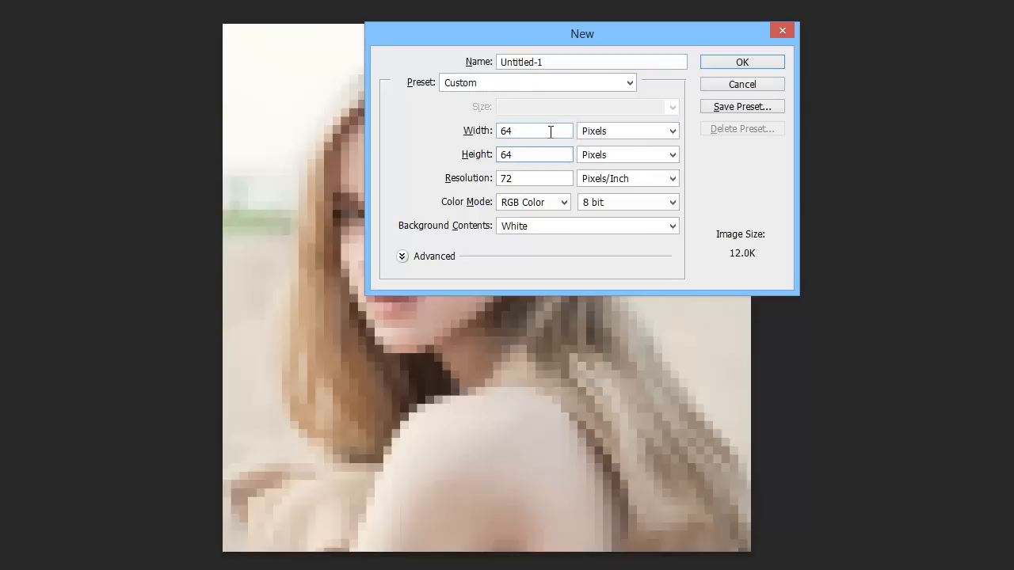
{"action": "left_click", "coordinate": [741, 62]}
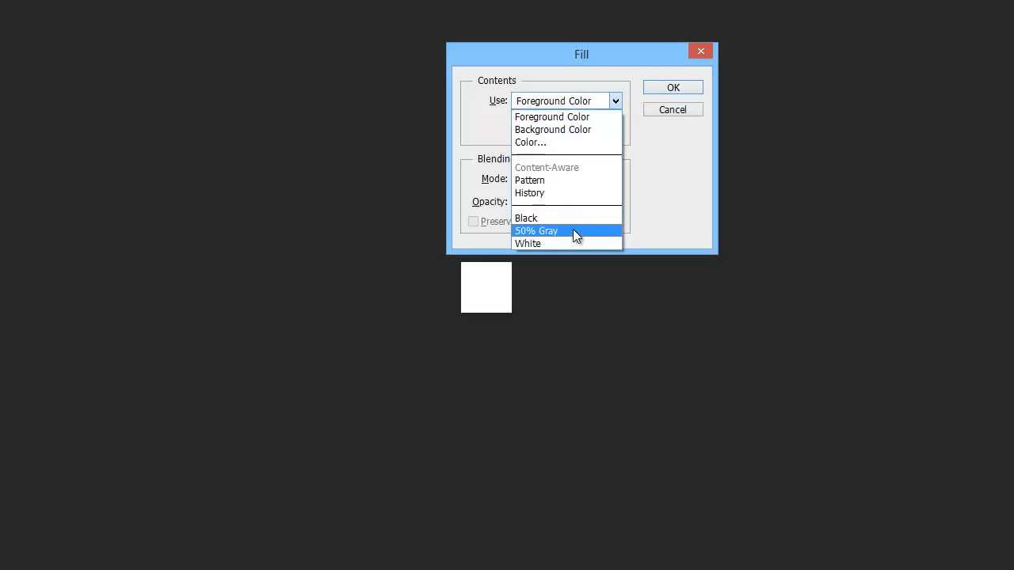
{"action": "left_click", "coordinate": [536, 231]}
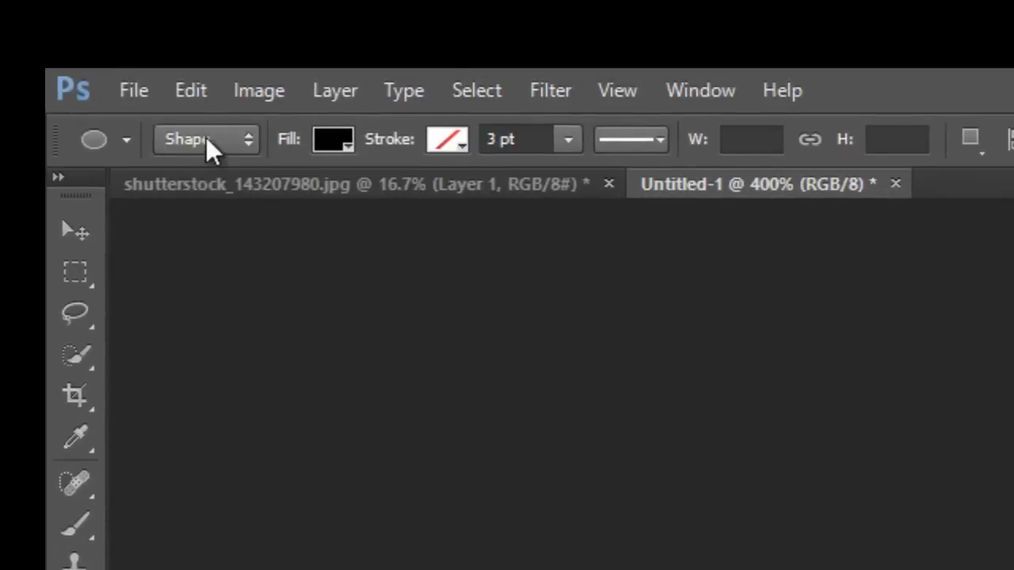
{"action": "mouse_move", "coordinate": [456, 154]}
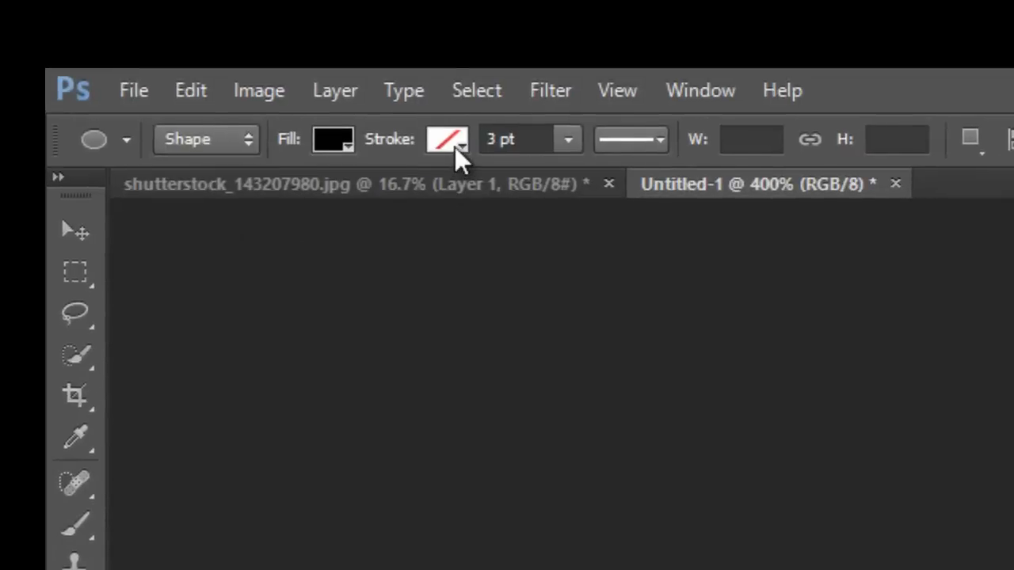
{"action": "mouse_move", "coordinate": [333, 138]}
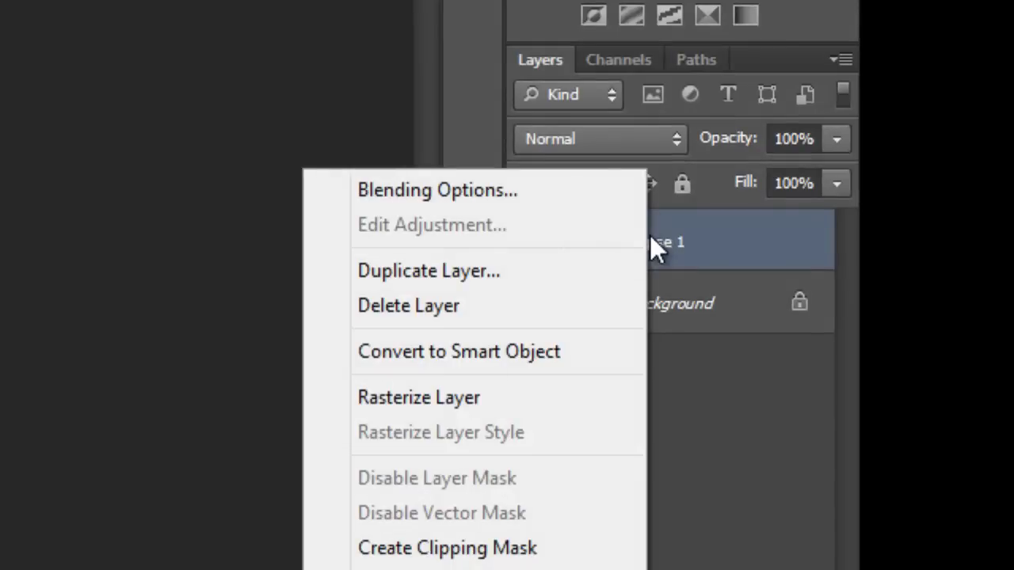
Give the circle 0% fill, a bevel and emboss, and a 100% Multiply drop shadow (90°, 9 px)
{"action": "left_click", "coordinate": [436, 190]}
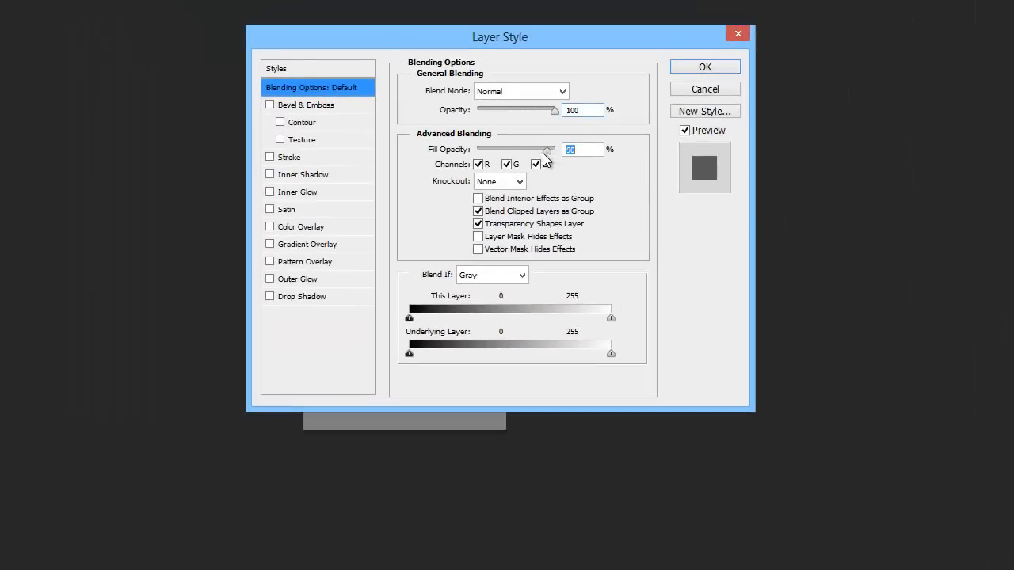
{"action": "left_click_drag", "start_coordinate": [545, 150], "coordinate": [479, 150]}
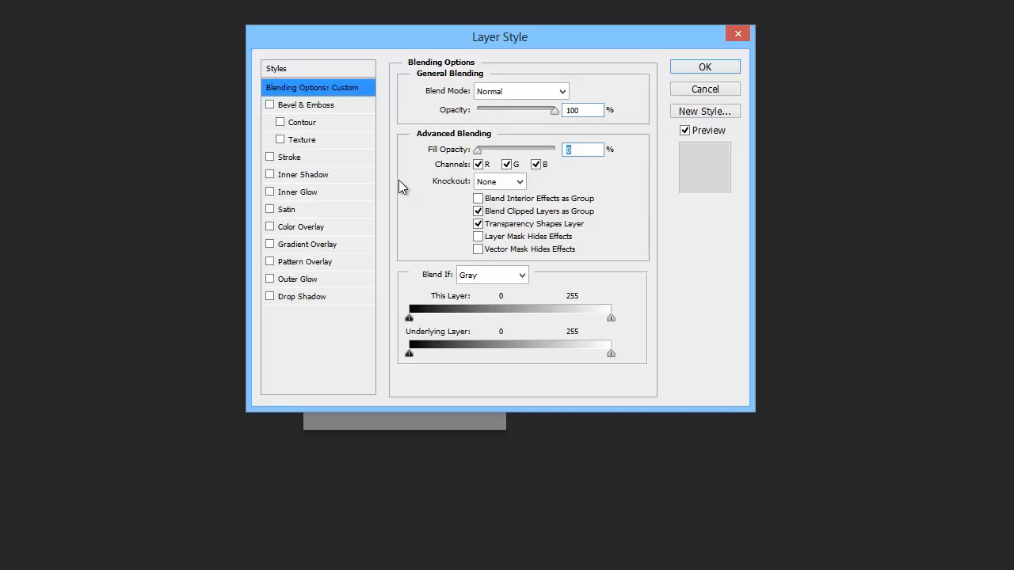
{"action": "left_click", "coordinate": [270, 104]}
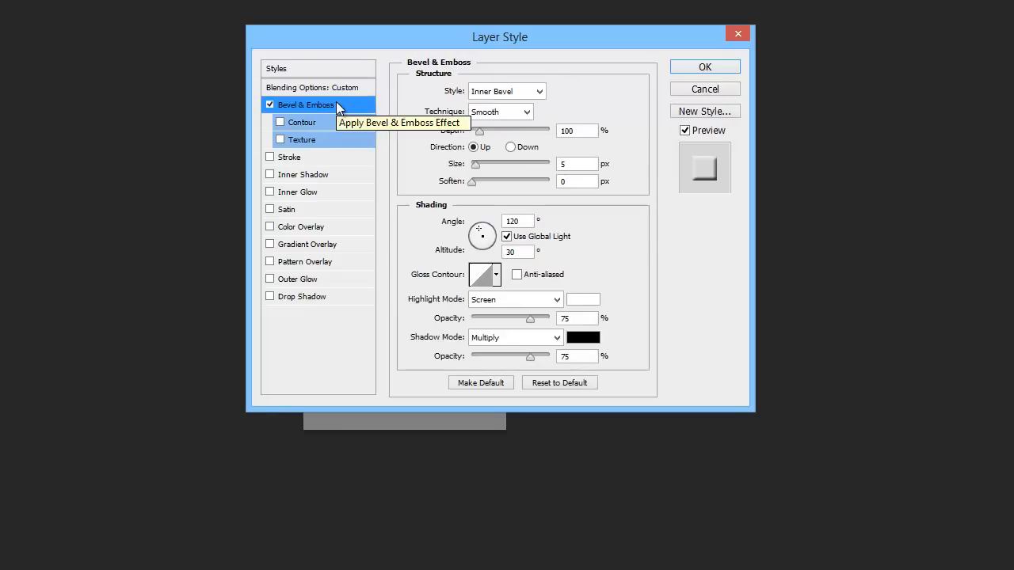
{"action": "left_click", "coordinate": [529, 111]}
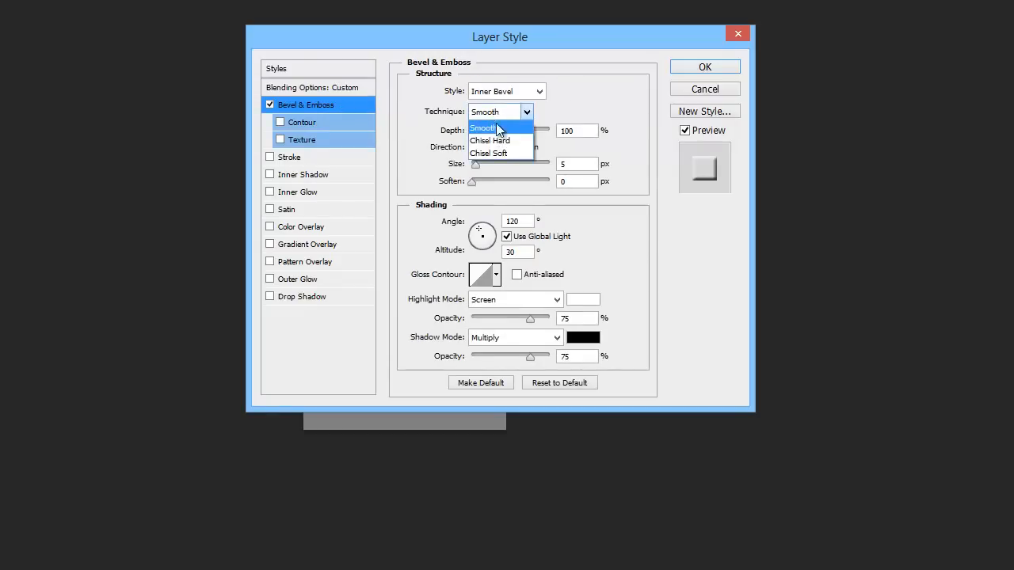
{"action": "left_click", "coordinate": [490, 140]}
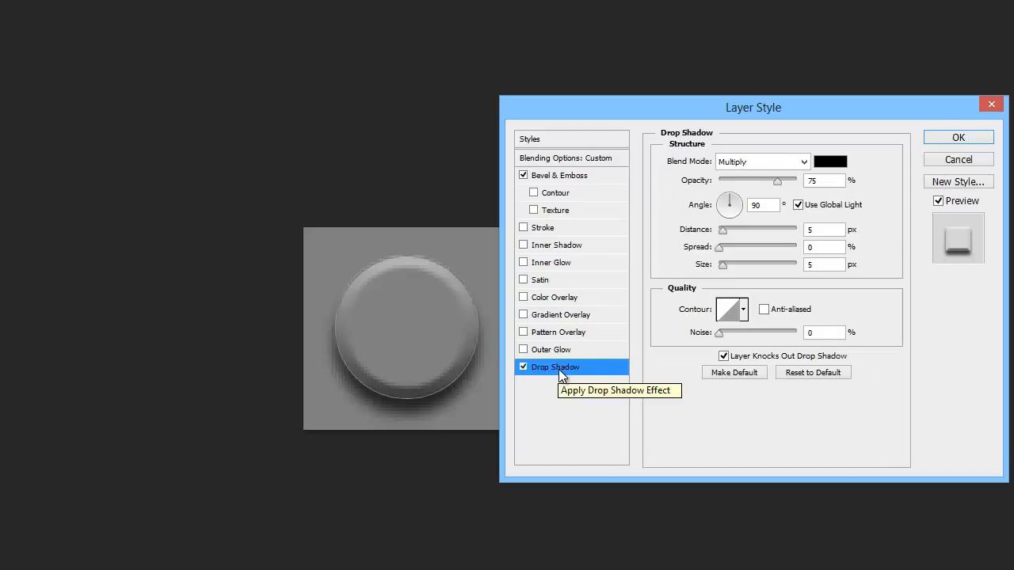
{"action": "type", "text": "100"}
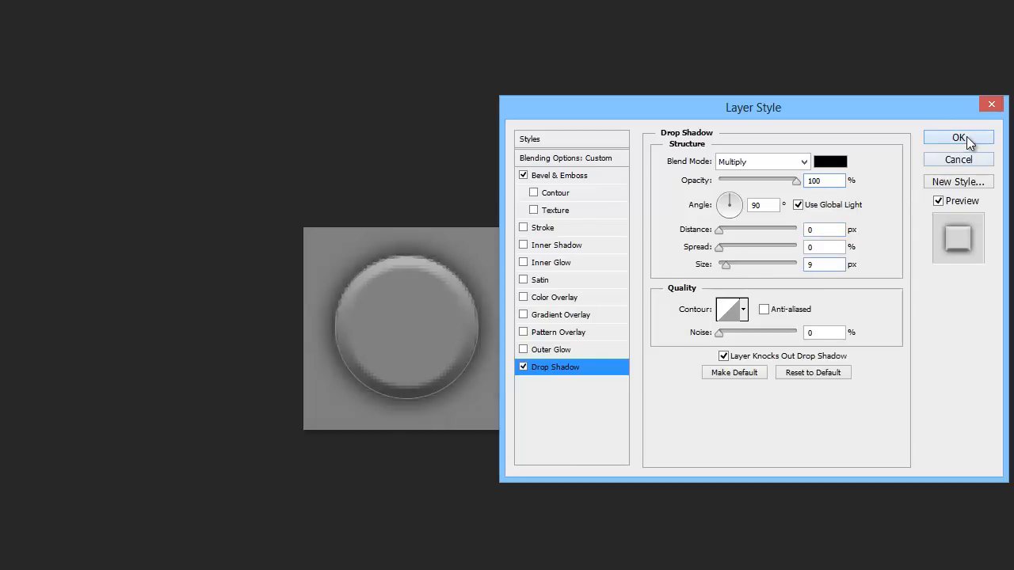
{"action": "left_click", "coordinate": [958, 137]}
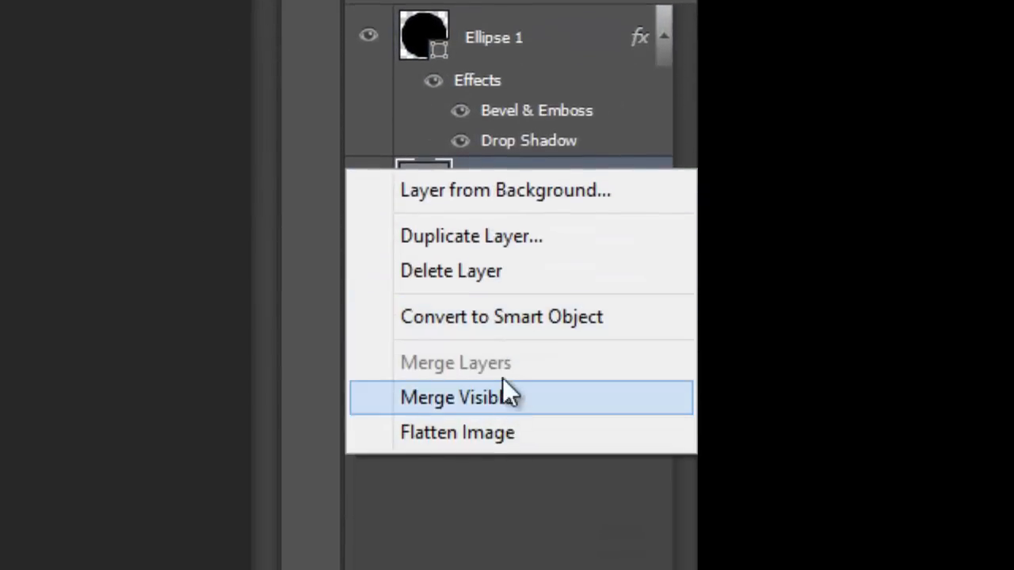
{"action": "mouse_move", "coordinate": [577, 163]}
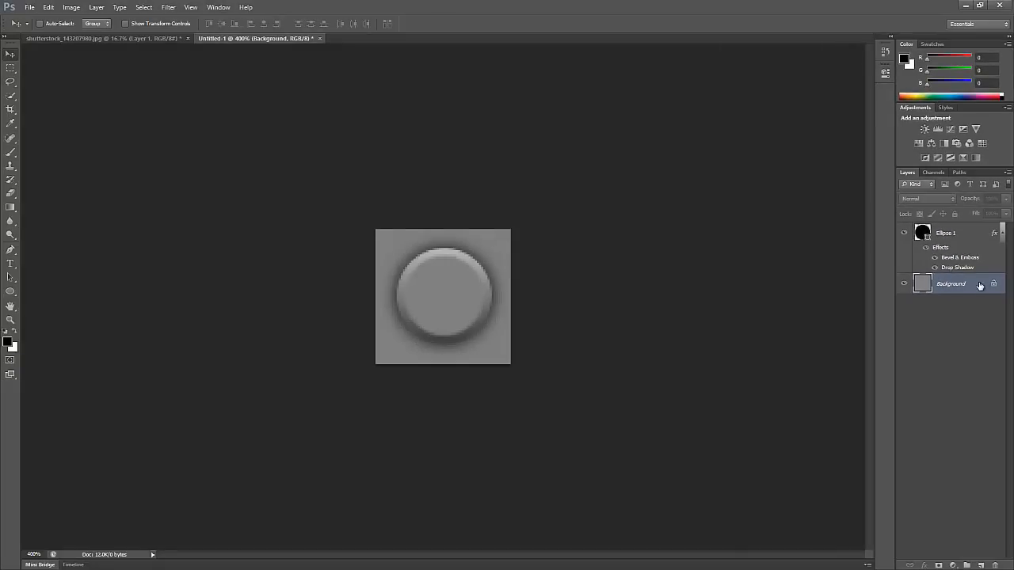
Convert Background to Layer 0 and add a Chisel Hard bevel and emboss, size 2 px
{"action": "double_click", "coordinate": [950, 284]}
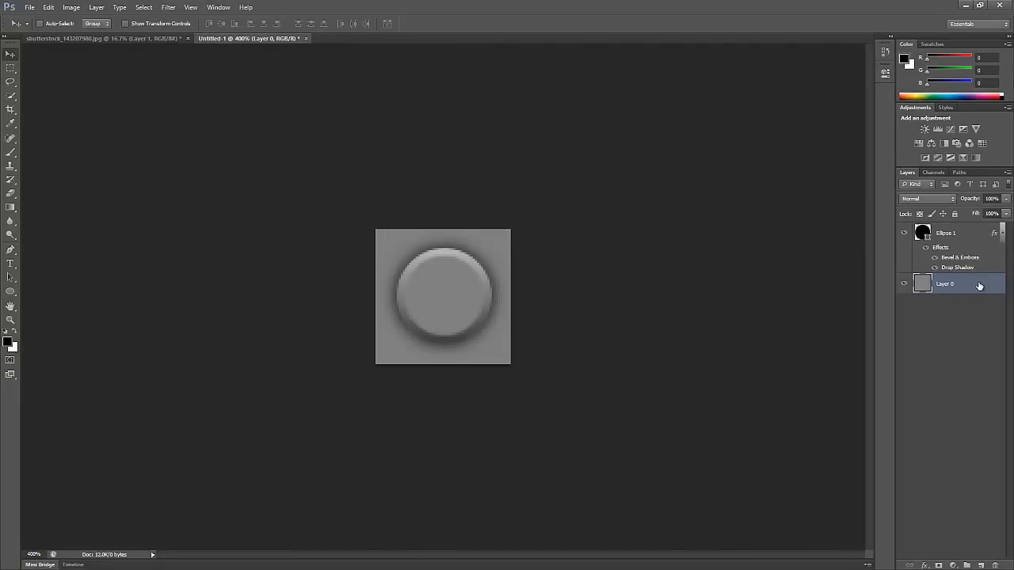
{"action": "right_click", "coordinate": [944, 284]}
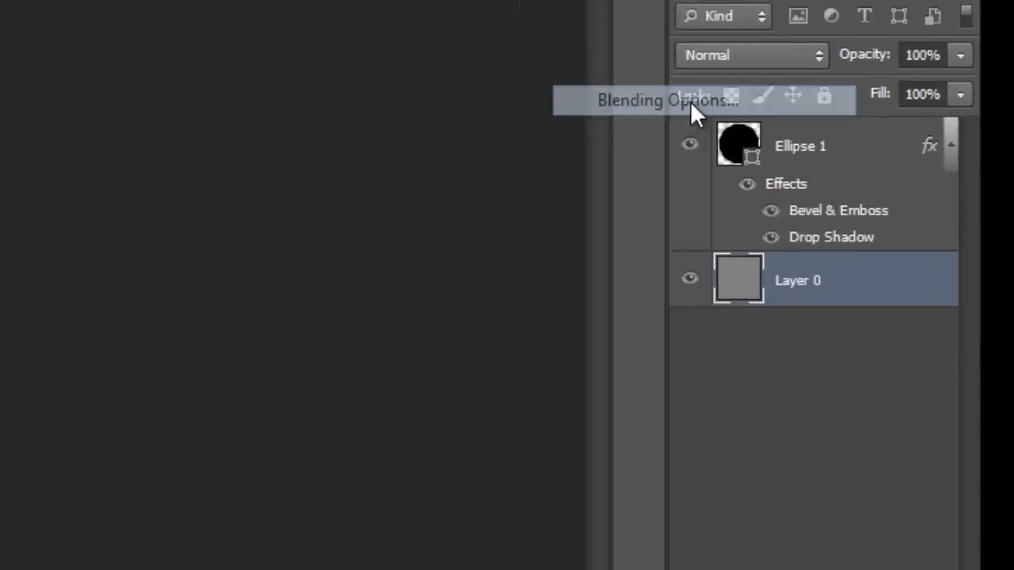
{"action": "left_click", "coordinate": [667, 100]}
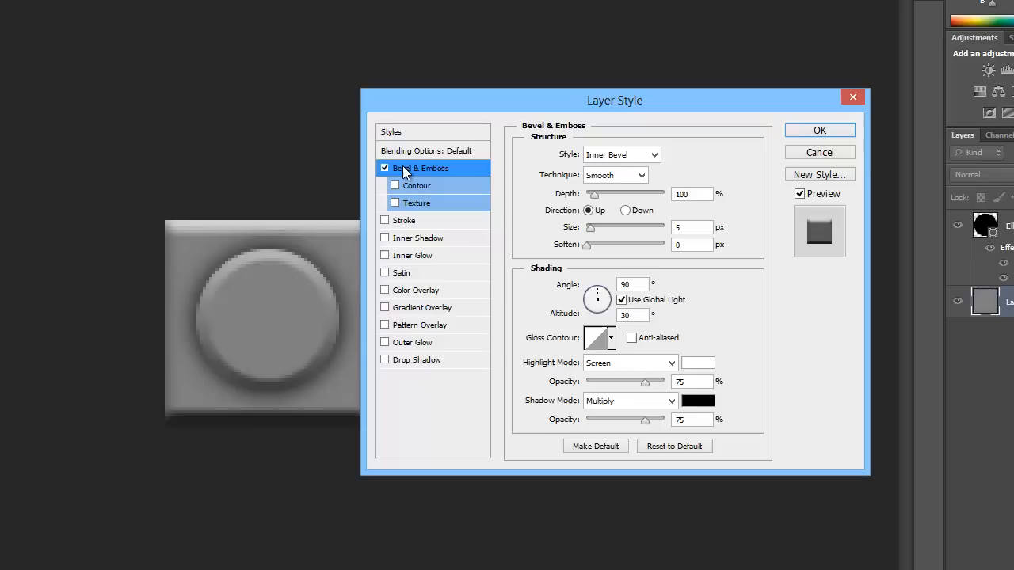
{"action": "left_click", "coordinate": [642, 175]}
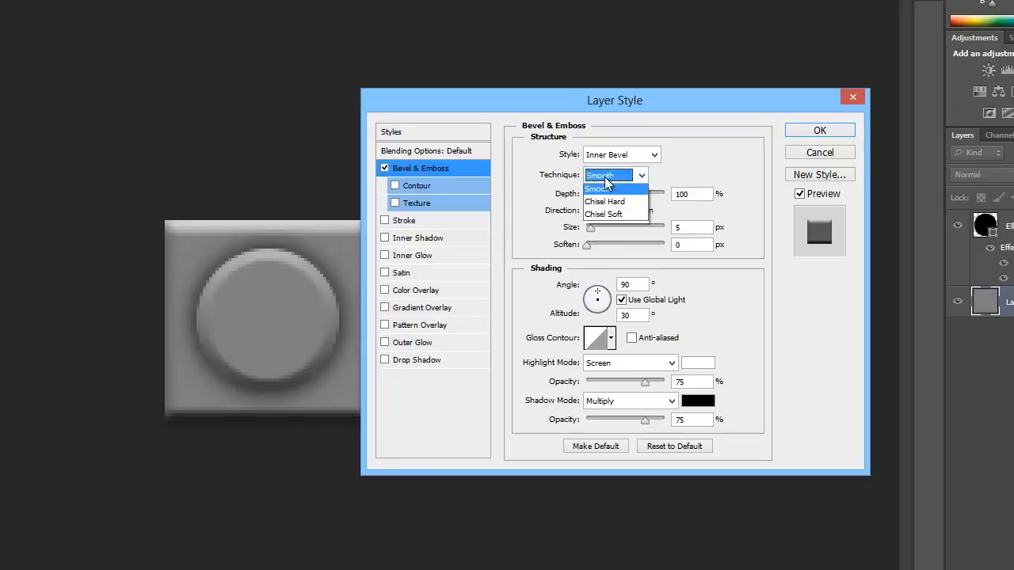
{"action": "left_click", "coordinate": [605, 200]}
{"action": "type", "text": "2"}
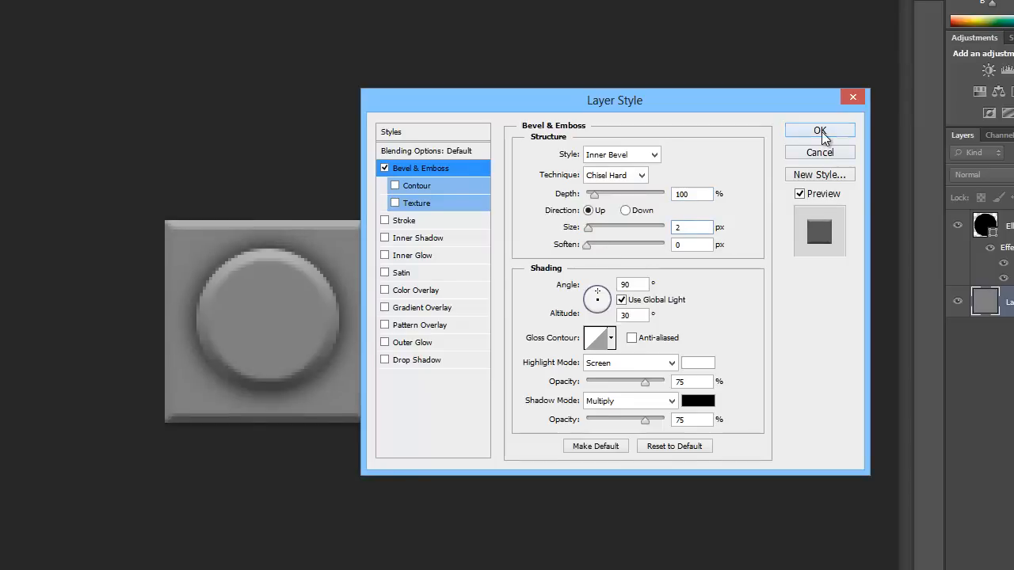
{"action": "left_click", "coordinate": [820, 131]}
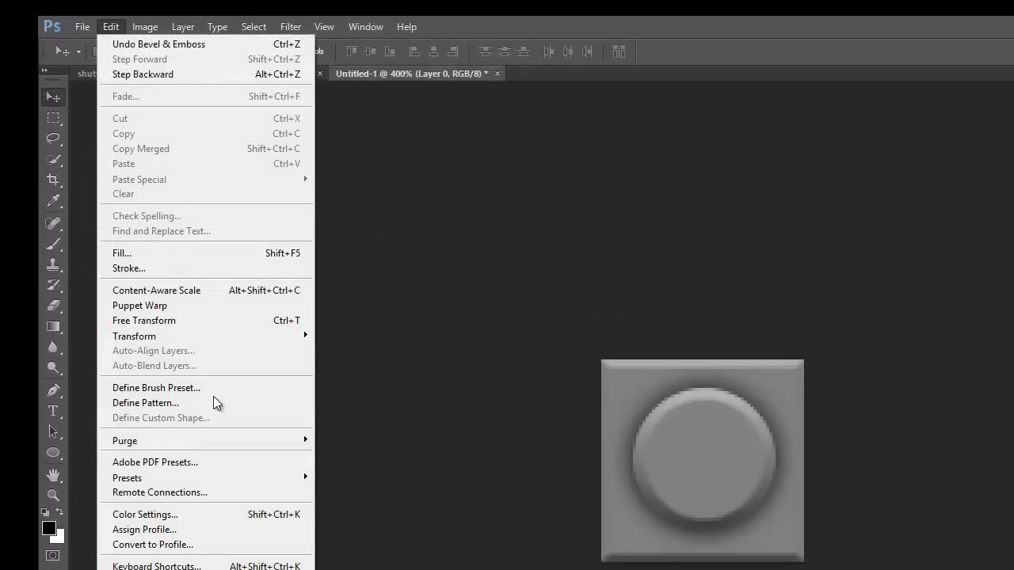
Define the finished stud tile as a new pattern
{"action": "left_click", "coordinate": [145, 402]}
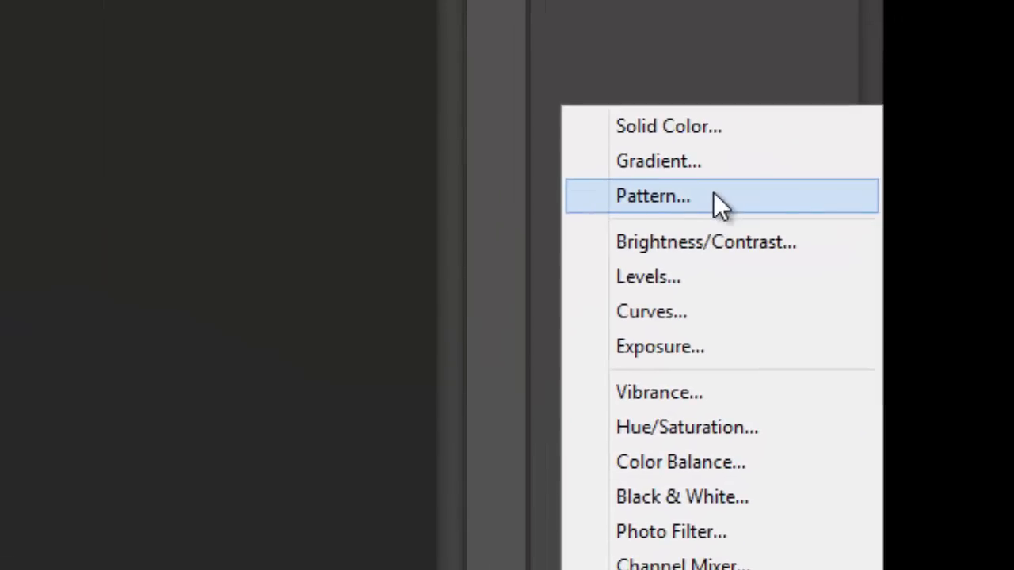
Add a Pattern fill layer of the stud tile over the portrait, blended in Linear Light
{"action": "left_click", "coordinate": [653, 195]}
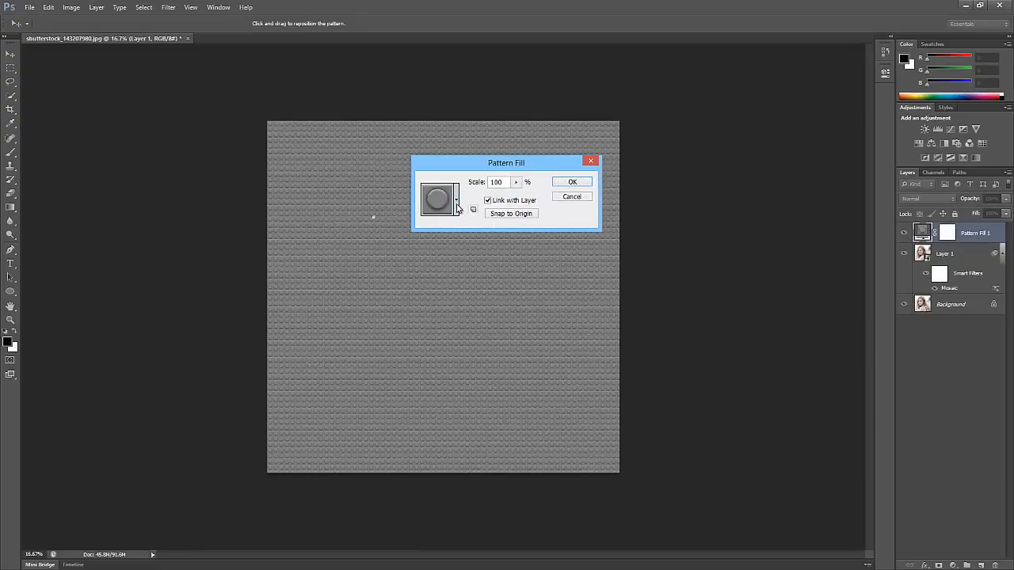
{"action": "left_click", "coordinate": [456, 199]}
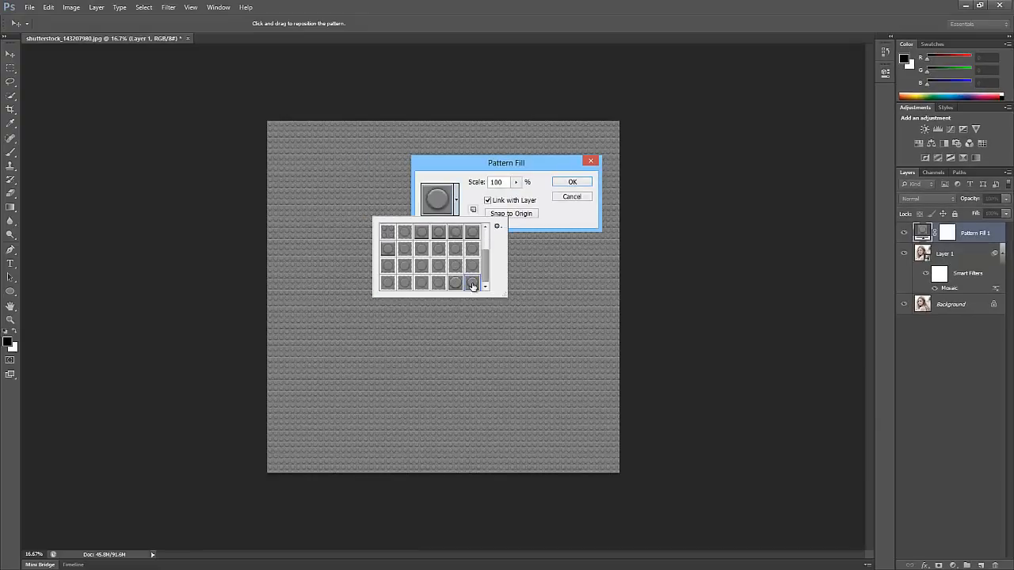
{"action": "left_click", "coordinate": [572, 182]}
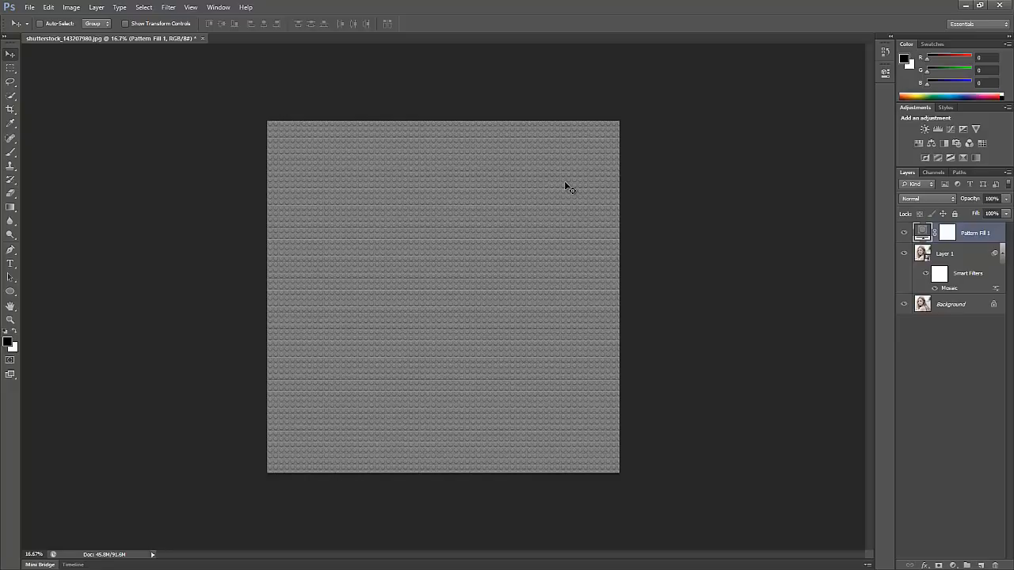
{"action": "left_click", "coordinate": [927, 199]}
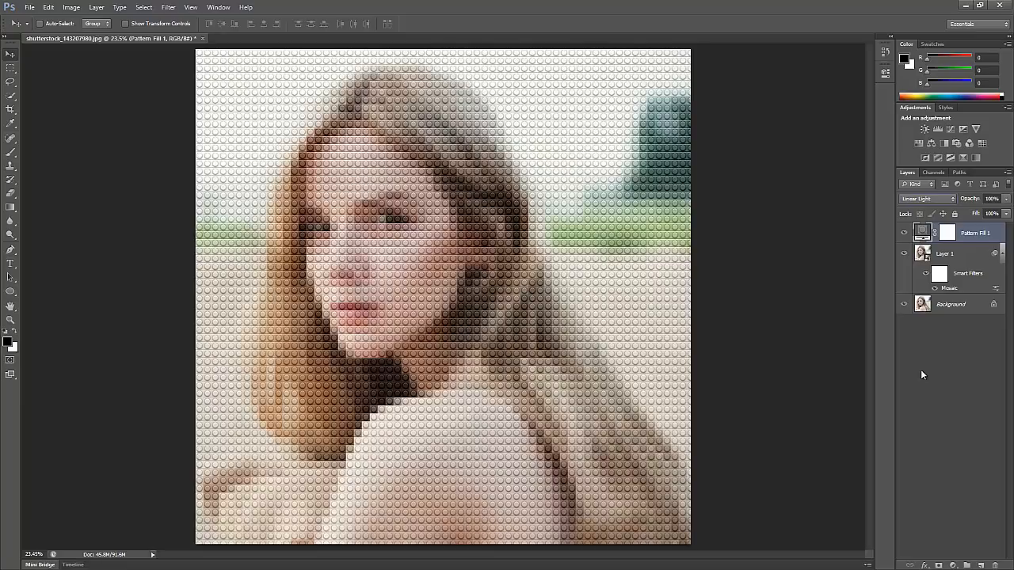
{"action": "mouse_move", "coordinate": [920, 368]}
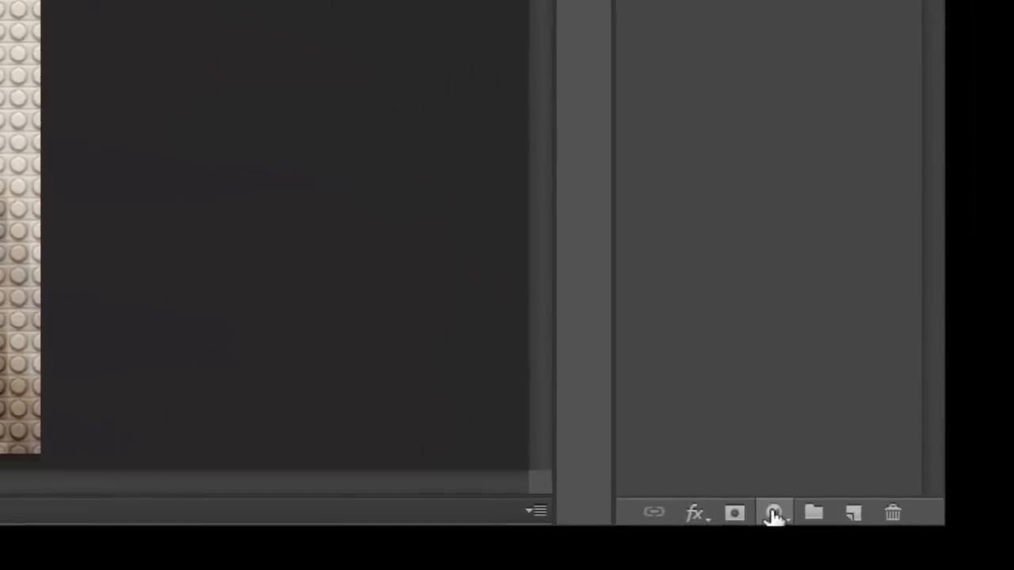
Add a Posterize adjustment layer and set its levels to 6
{"action": "left_click", "coordinate": [772, 514]}
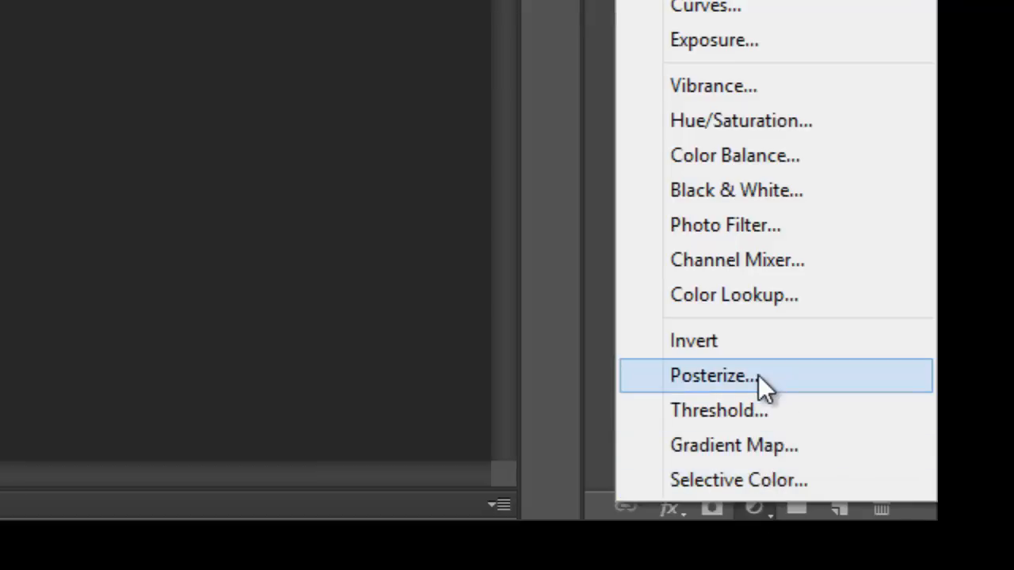
{"action": "left_click", "coordinate": [712, 375]}
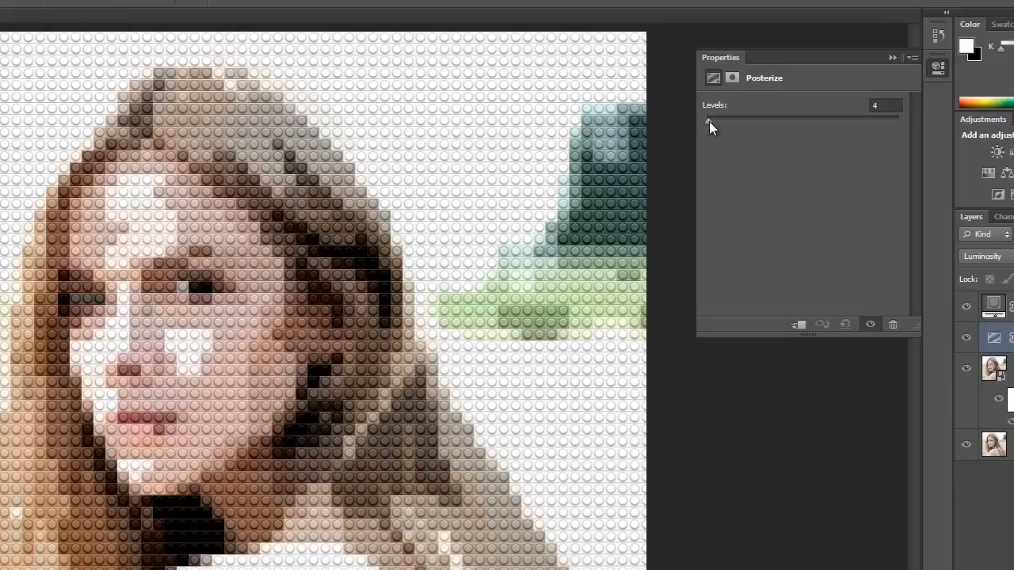
{"action": "left_click_drag", "start_coordinate": [708, 118], "coordinate": [772, 118]}
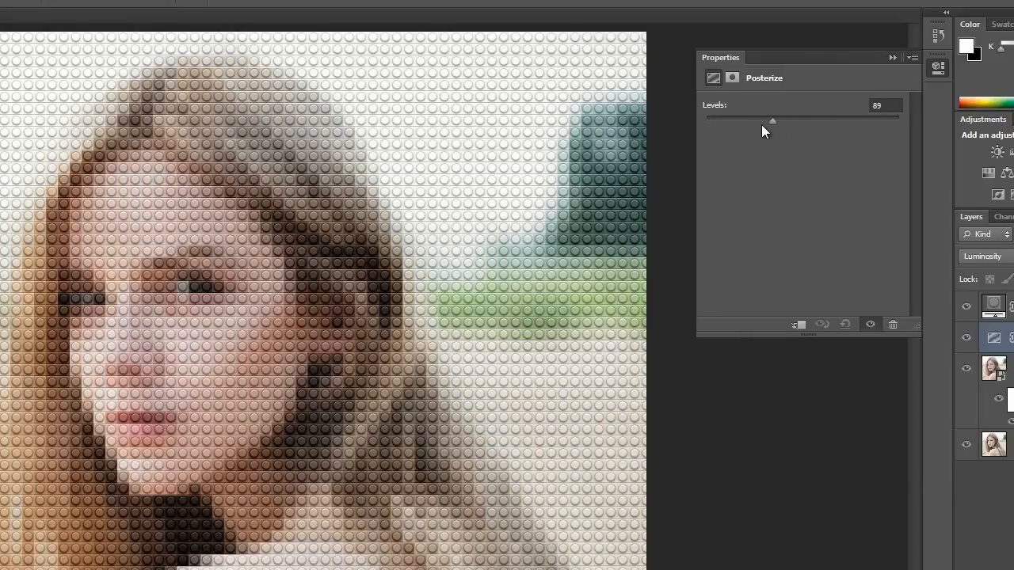
{"action": "left_click_drag", "start_coordinate": [771, 119], "coordinate": [703, 119]}
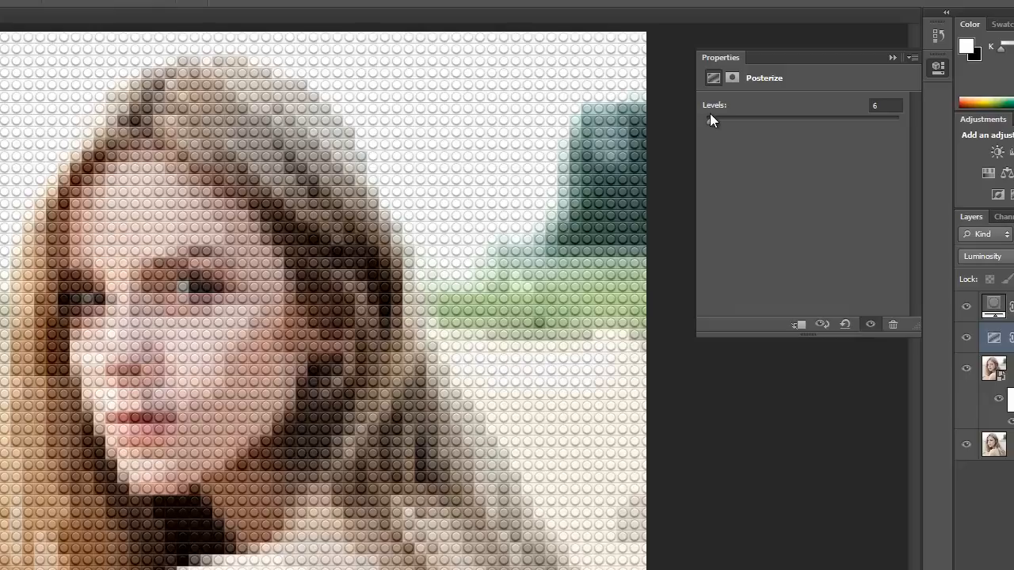
{"action": "mouse_move", "coordinate": [720, 136]}
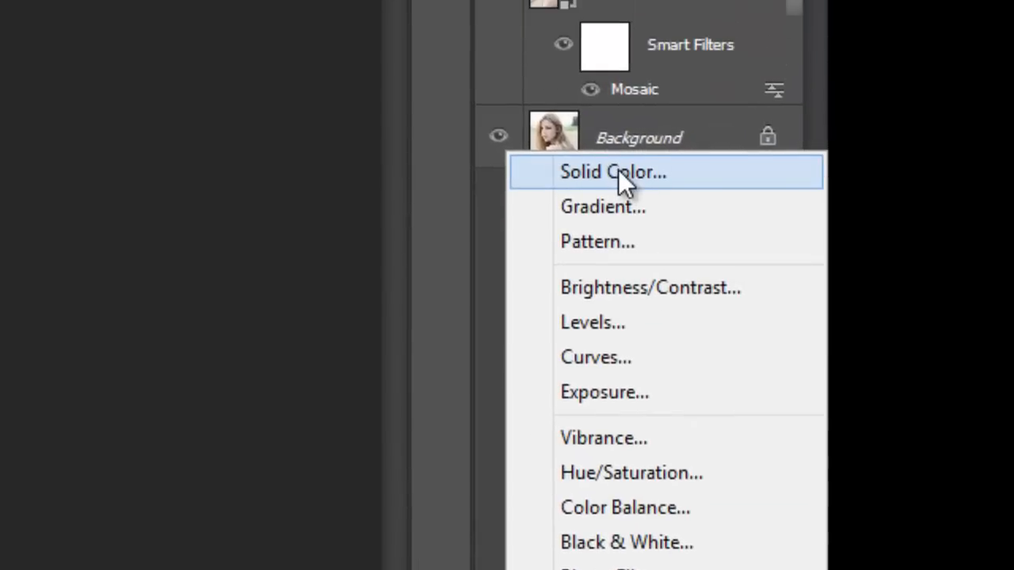
Add a Solid Color fill layer and pick bright red as its colour
{"action": "left_click", "coordinate": [613, 172]}
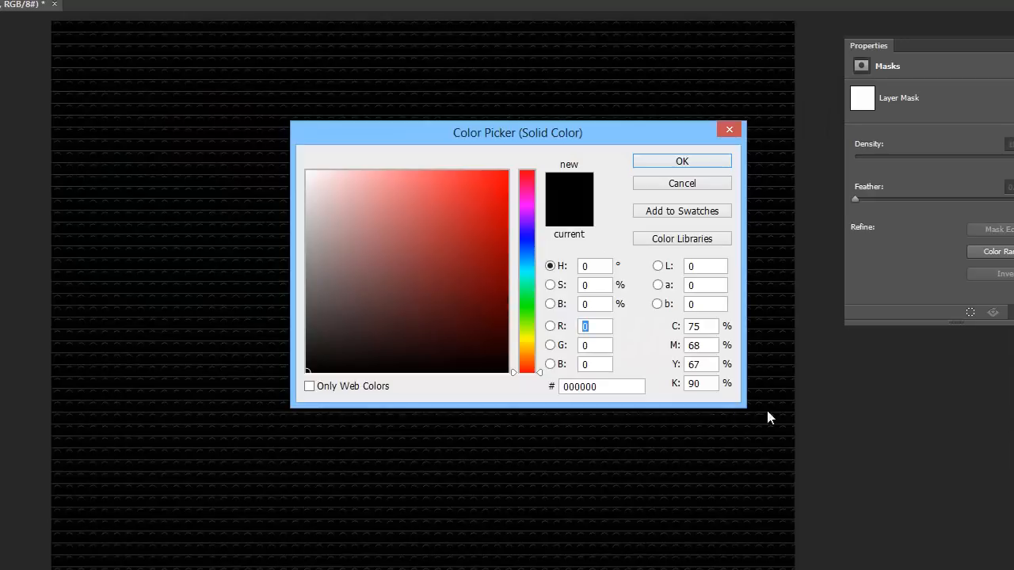
{"action": "left_click", "coordinate": [594, 284]}
{"action": "type", "text": "75"}
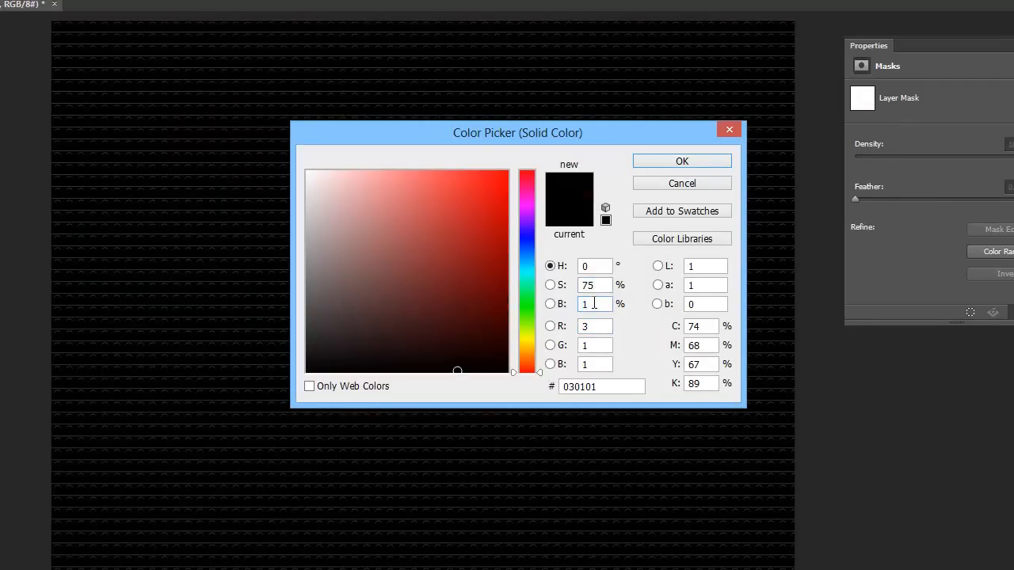
{"action": "left_click", "coordinate": [681, 161]}
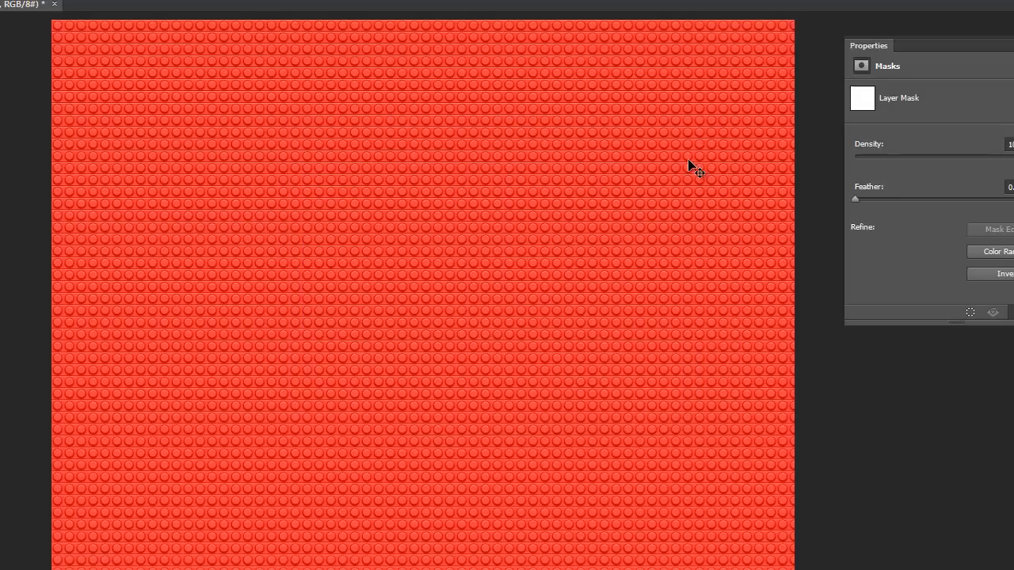